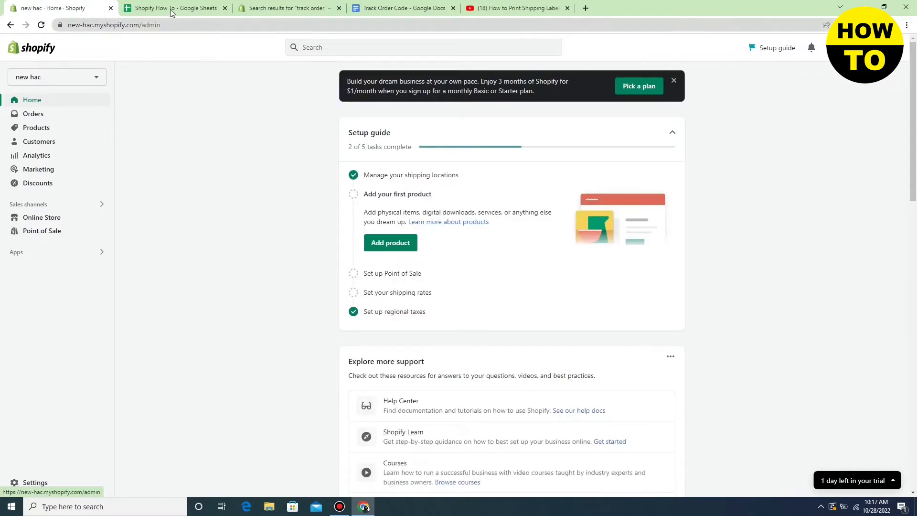
Switch from the store admin to the App Store tab showing 'track order' results
{"action": "left_click", "coordinate": [174, 8]}
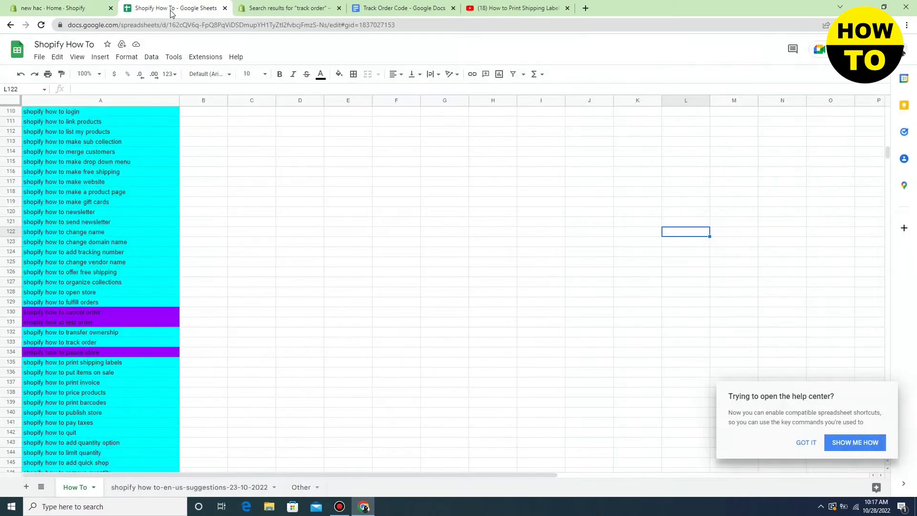
{"action": "left_click", "coordinate": [286, 7]}
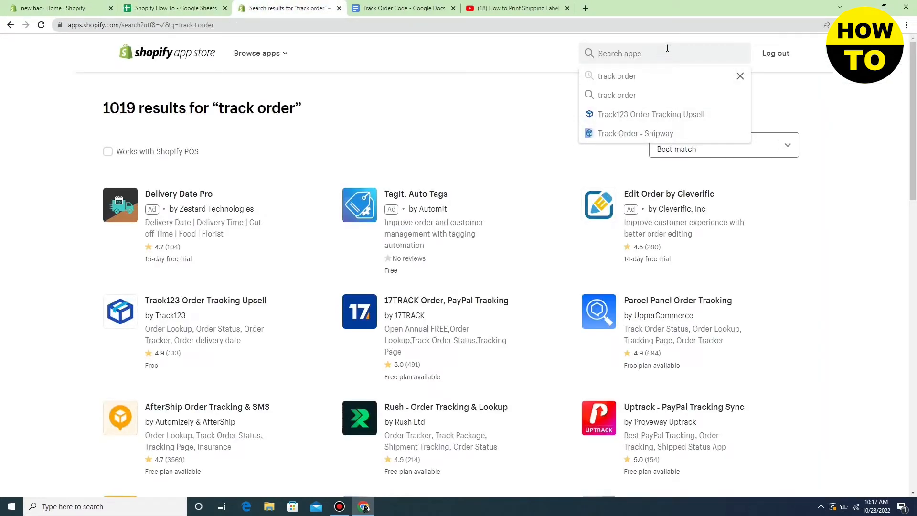
Search the App Store for 'ship station' and select the ShipStation result
{"action": "type", "text": "ship station"}
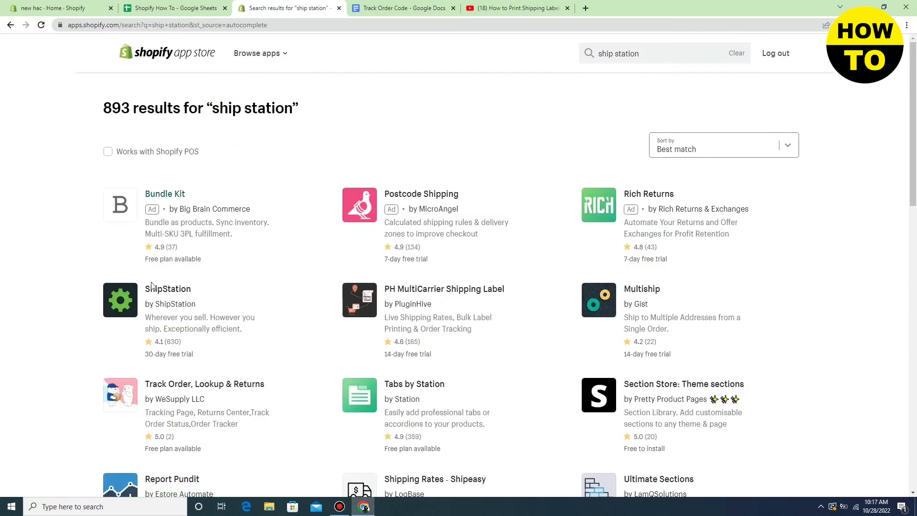
{"action": "left_click", "coordinate": [169, 289]}
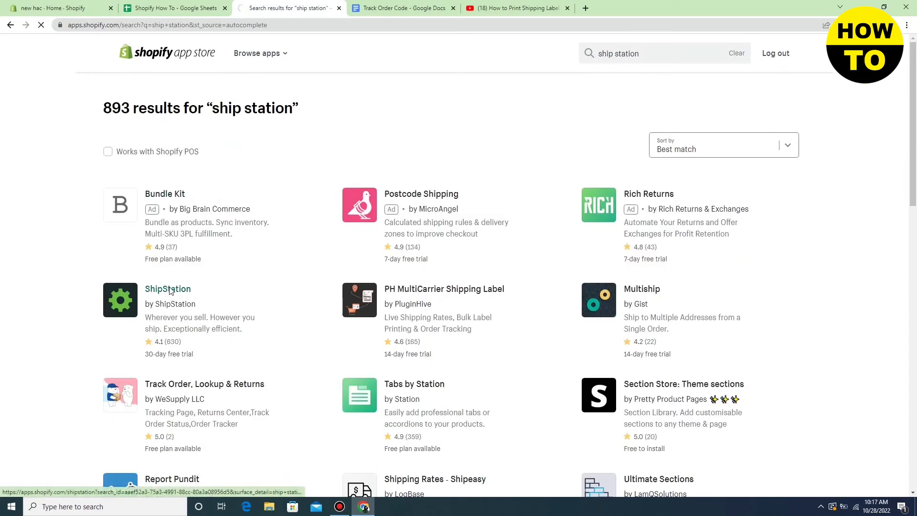
Start adding ShipStation ($9.99/month, 30-day trial) to the store via Add app
{"action": "left_click", "coordinate": [168, 288]}
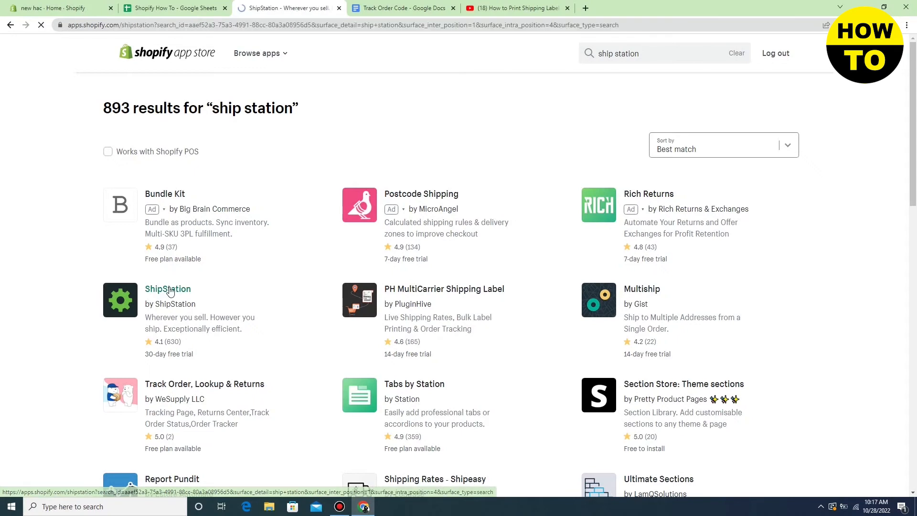
{"action": "left_click", "coordinate": [168, 289]}
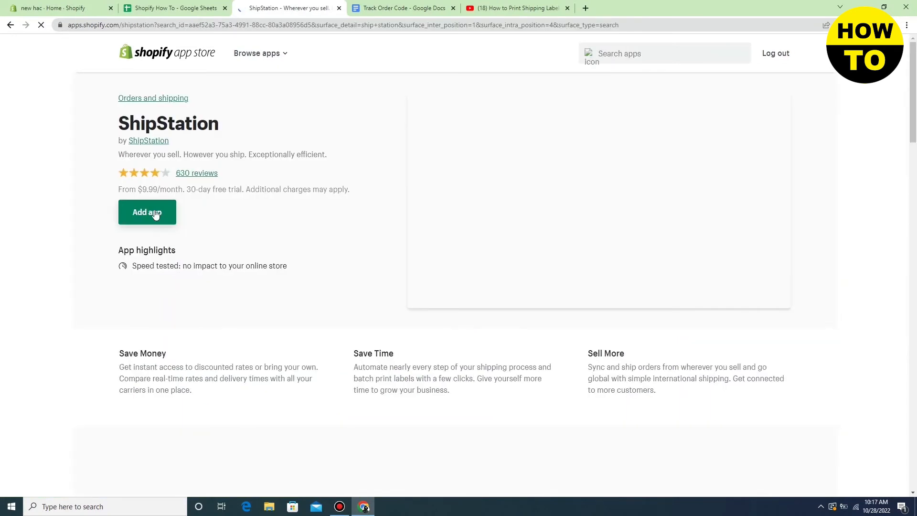
{"action": "left_click", "coordinate": [147, 212]}
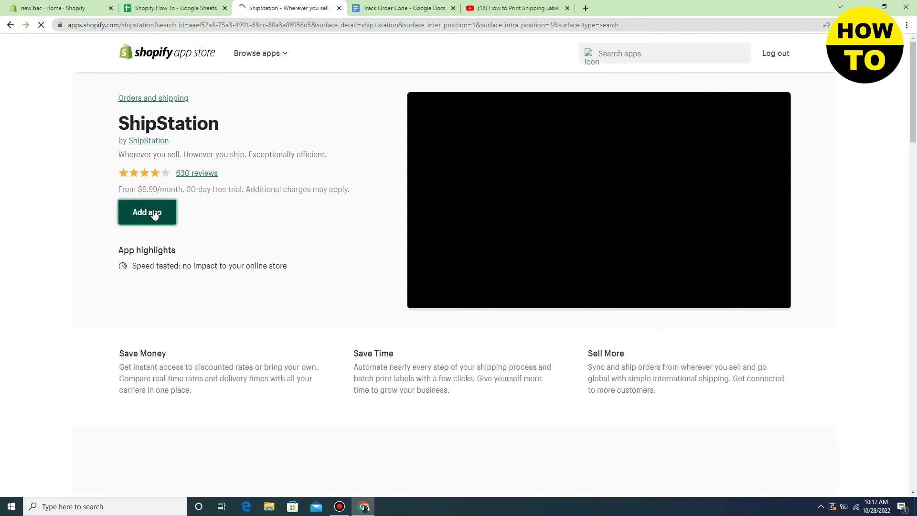